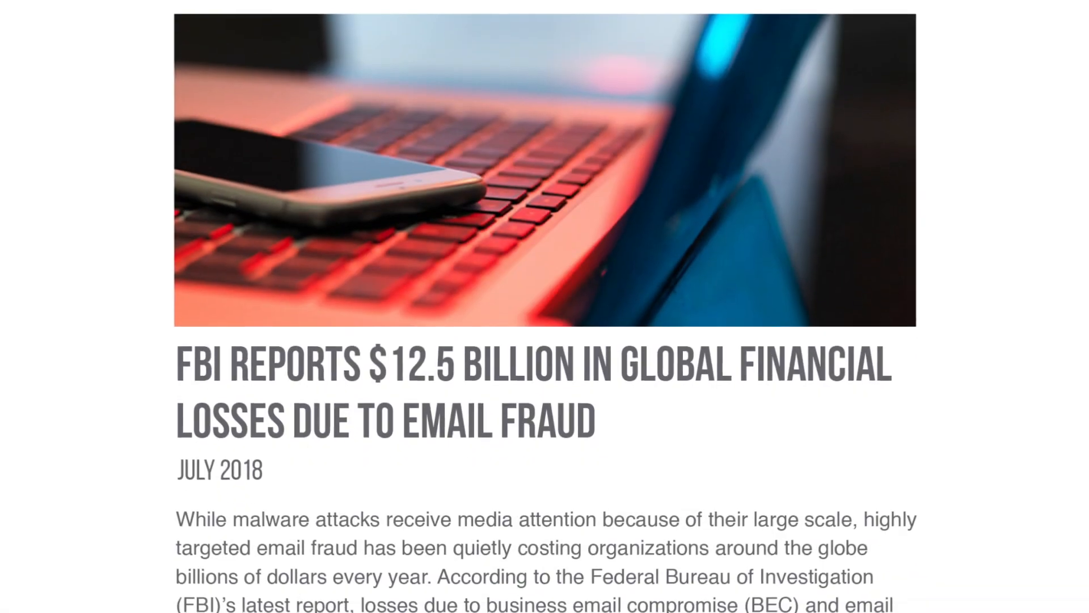
scroll("down", 3)
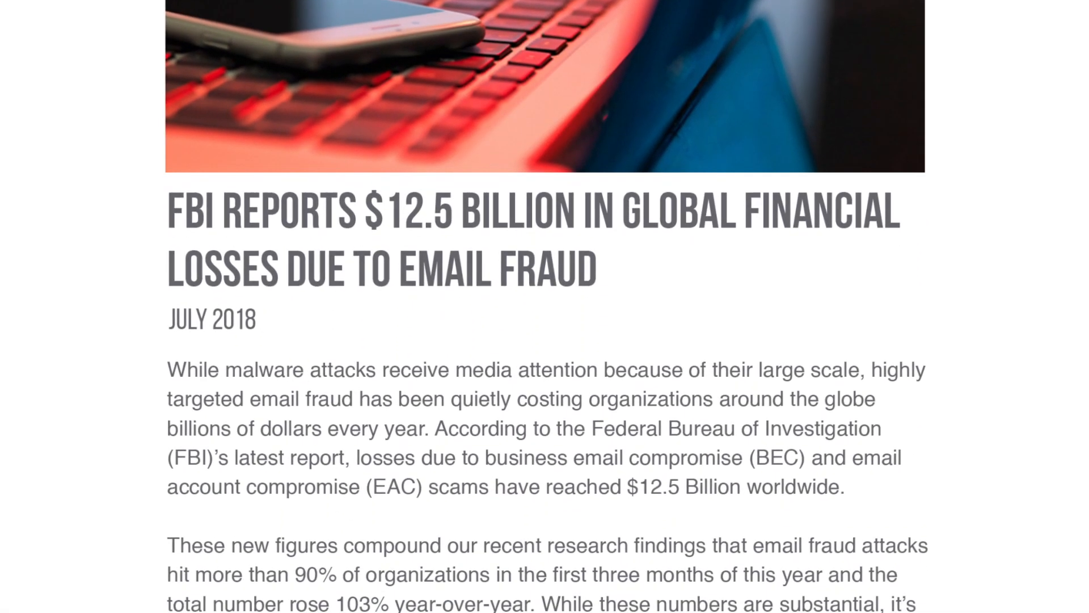
scroll("down", 3)
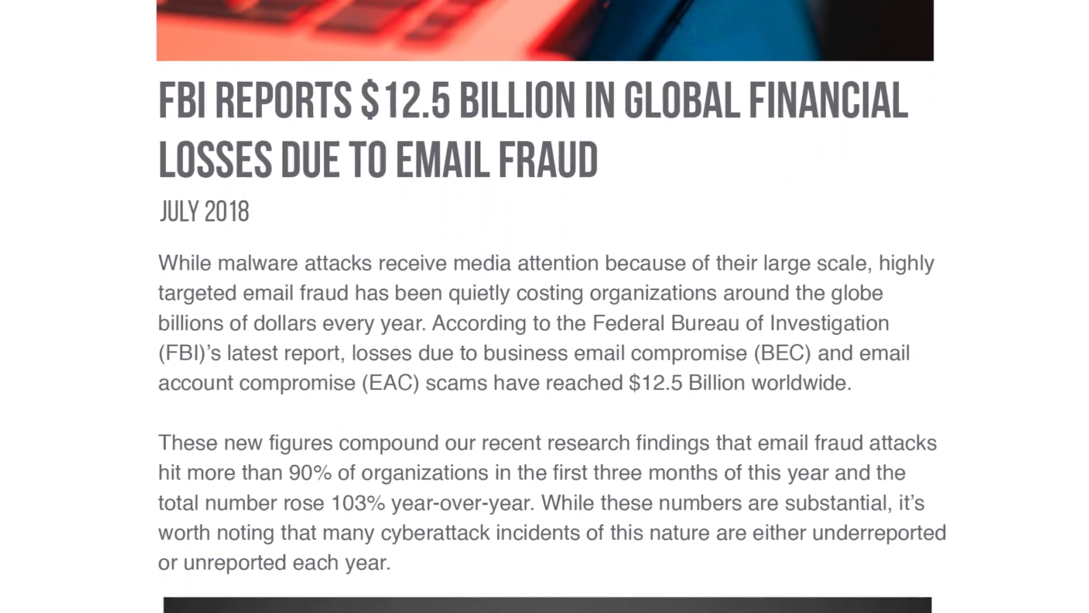